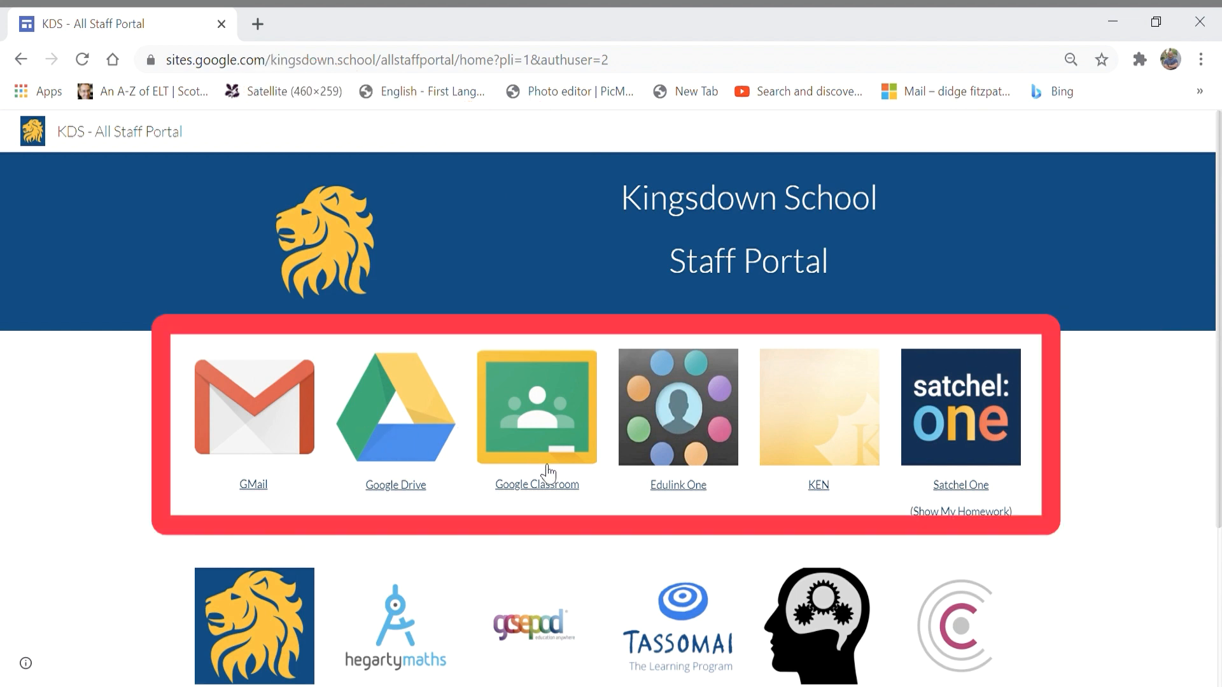
pyautogui.moveTo(444, 540)
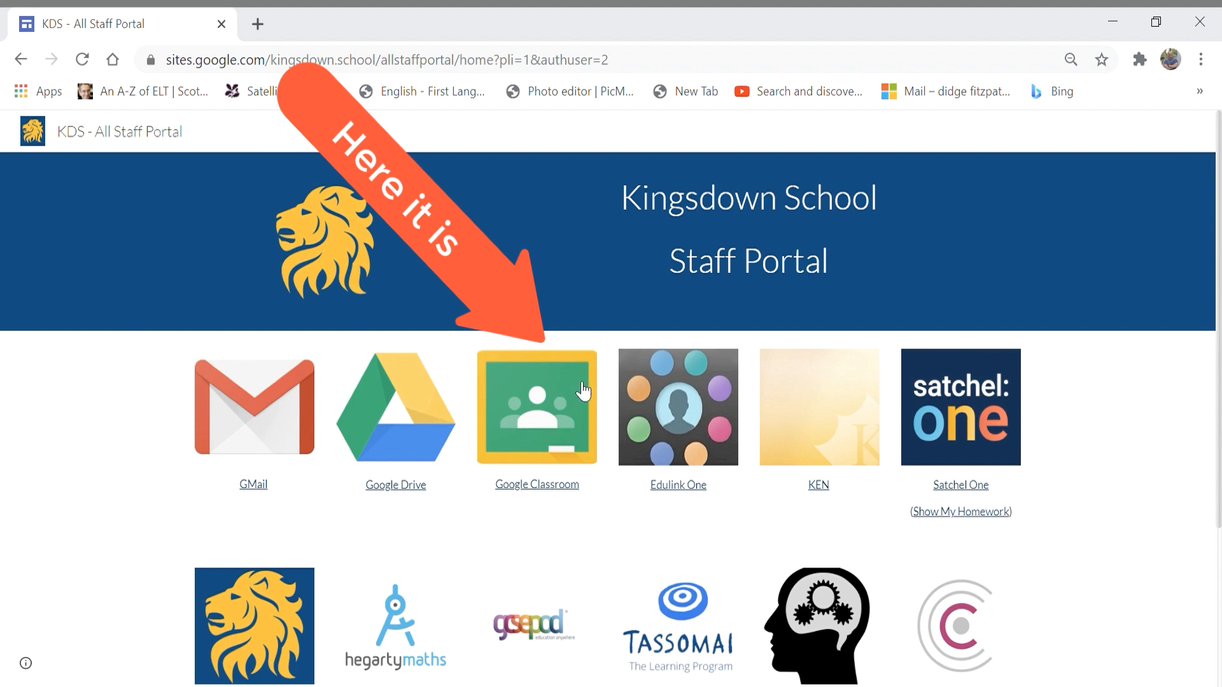
pyautogui.moveTo(556, 413)
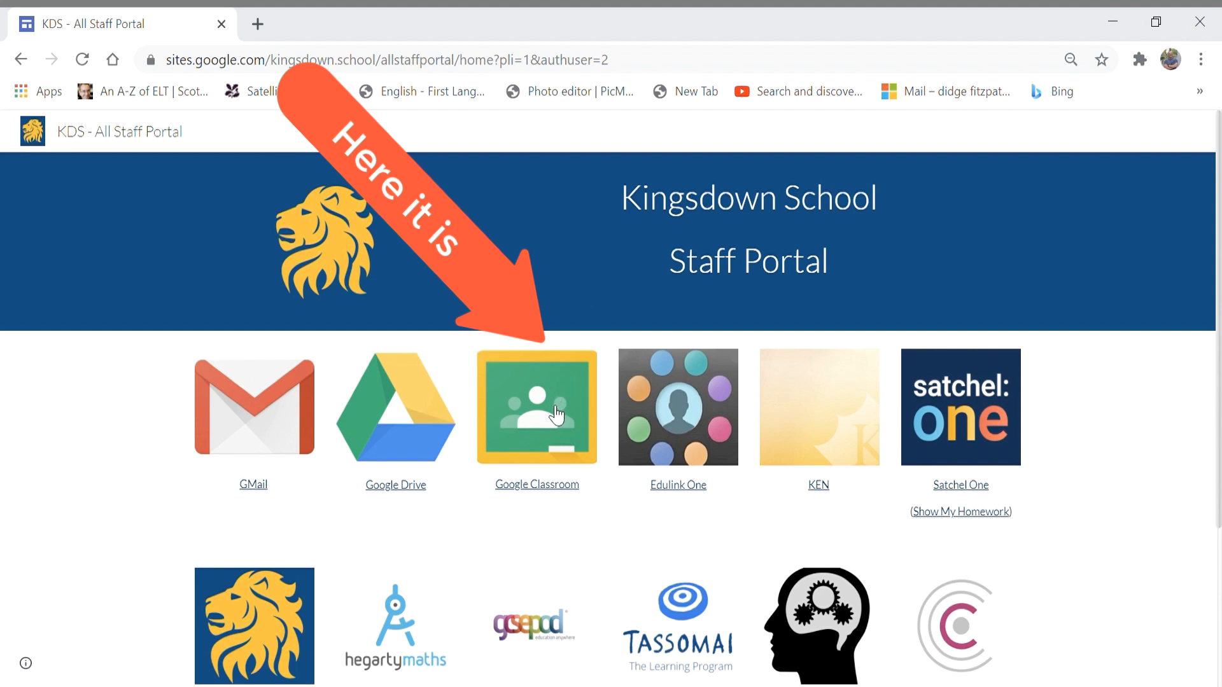
# - Launch Google Classroom from the Kingsdown School staff portal tile
pyautogui.click(536, 407)
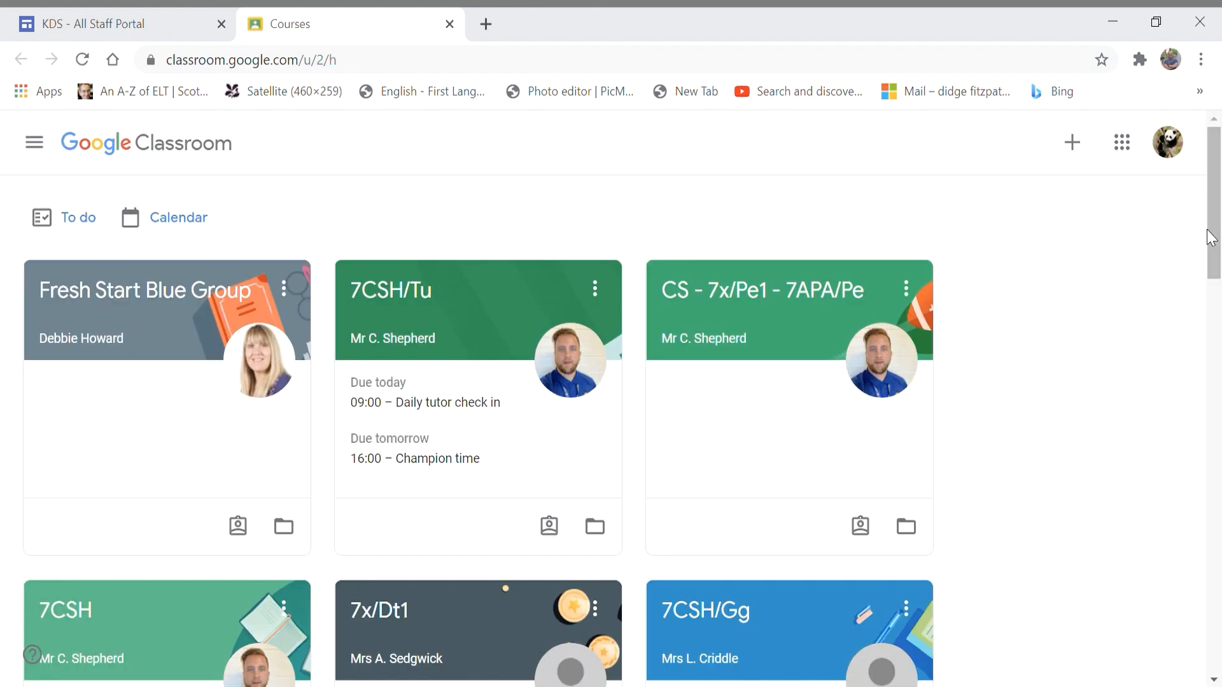
pyautogui.moveTo(1213, 257)
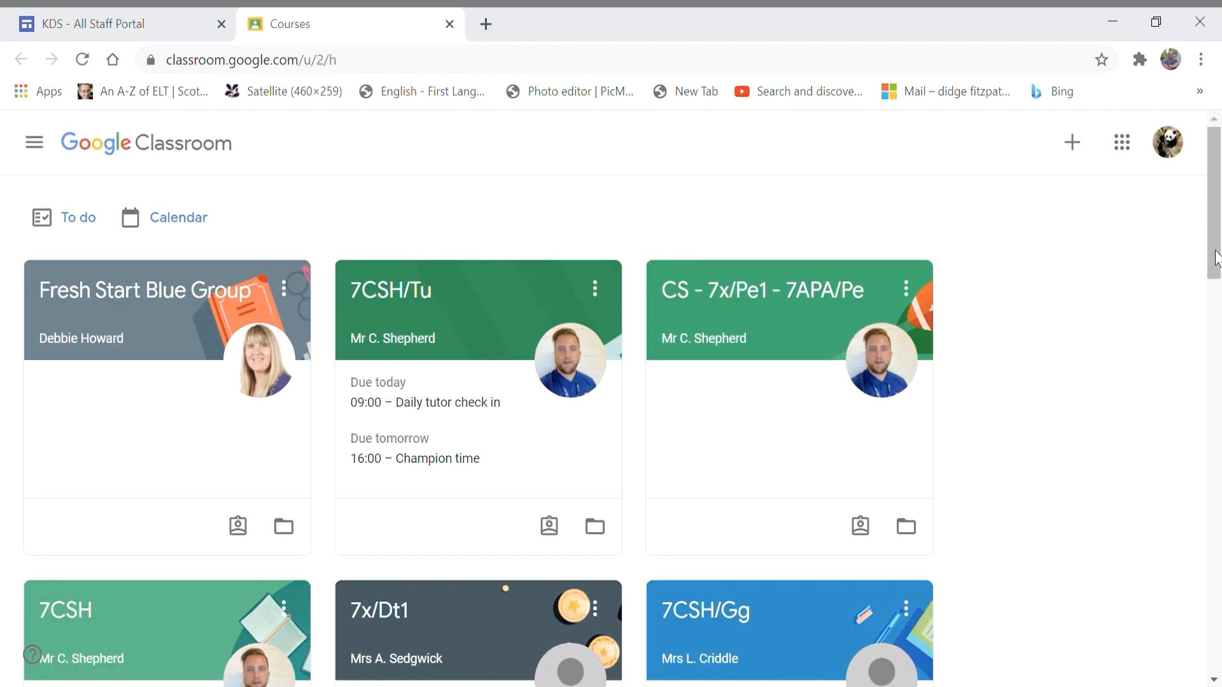
pyautogui.scroll(-3)
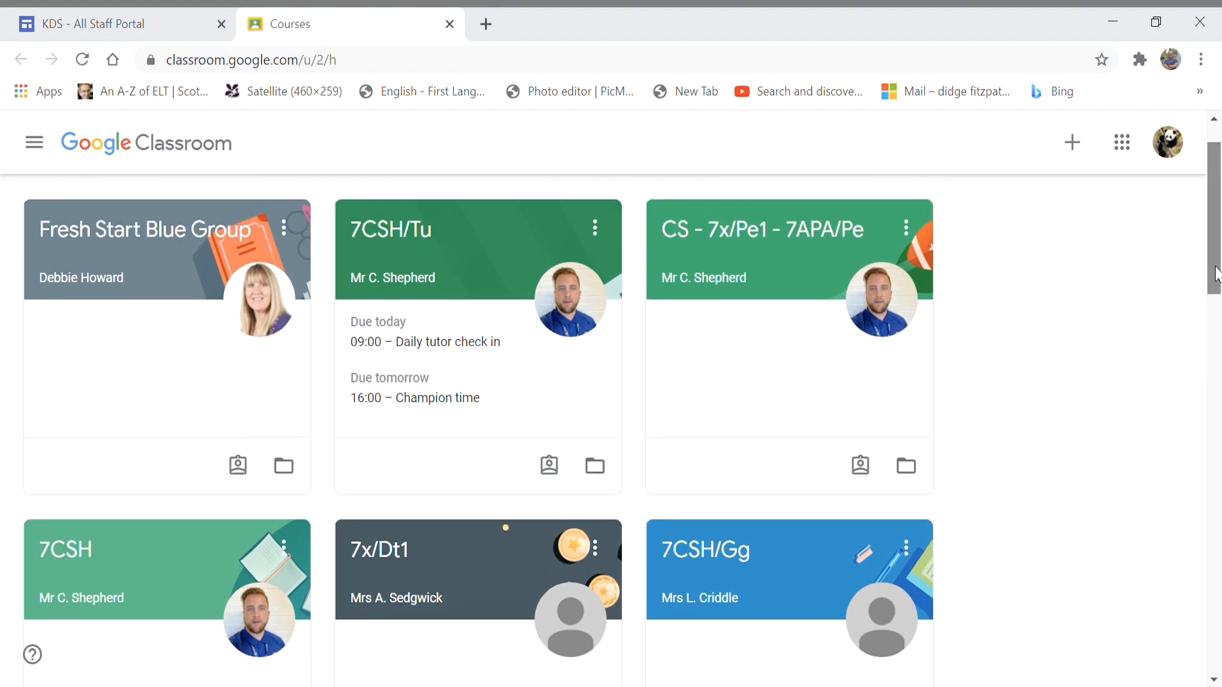
pyautogui.scroll(-3)
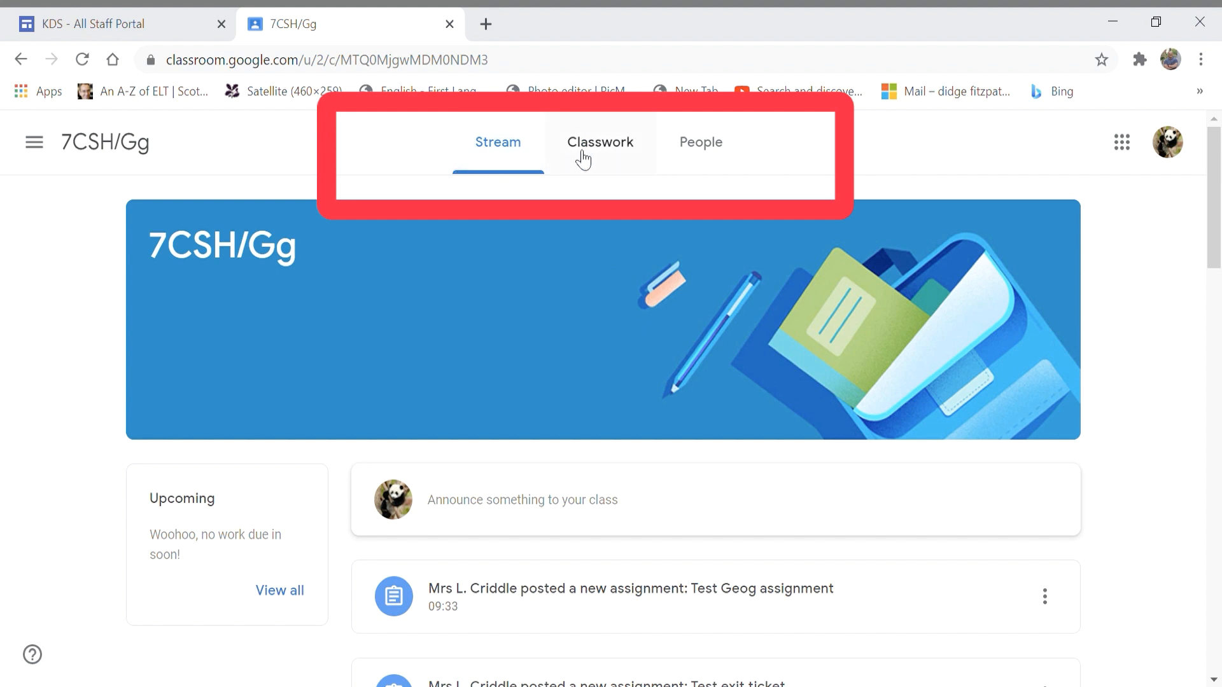
# - Scroll down the 7CSH/Gg Stream to the teacher's numbered lesson post and video link
pyautogui.scroll(-3)
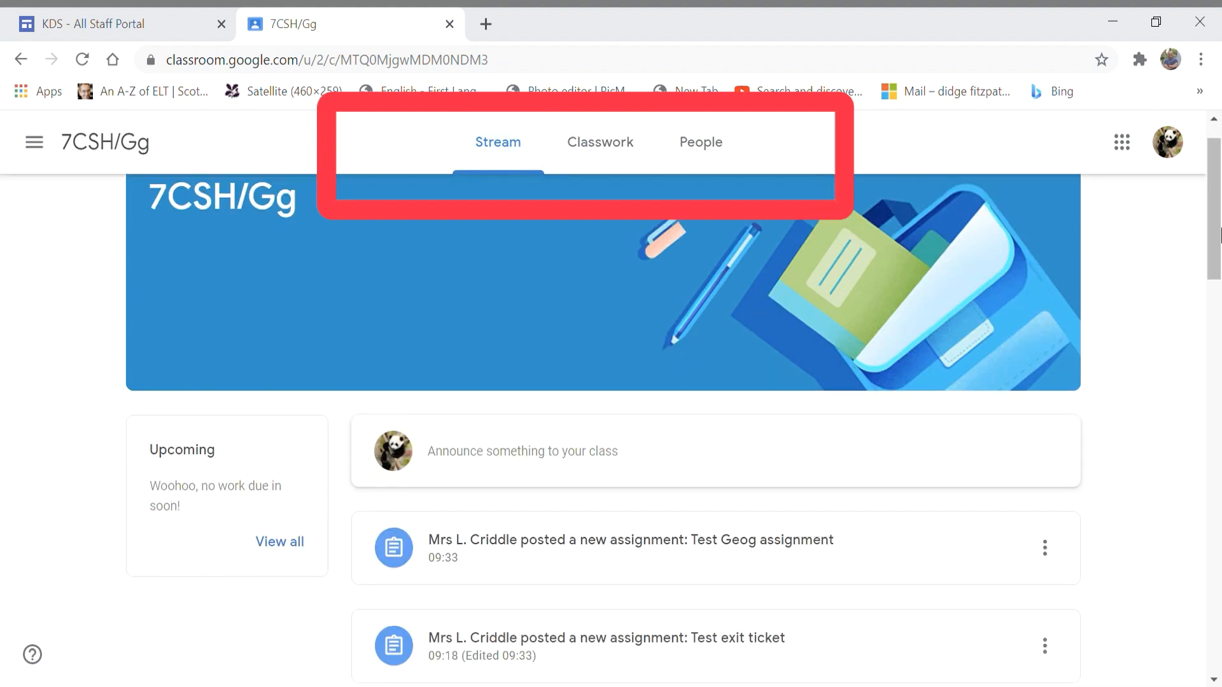
pyautogui.scroll(-3)
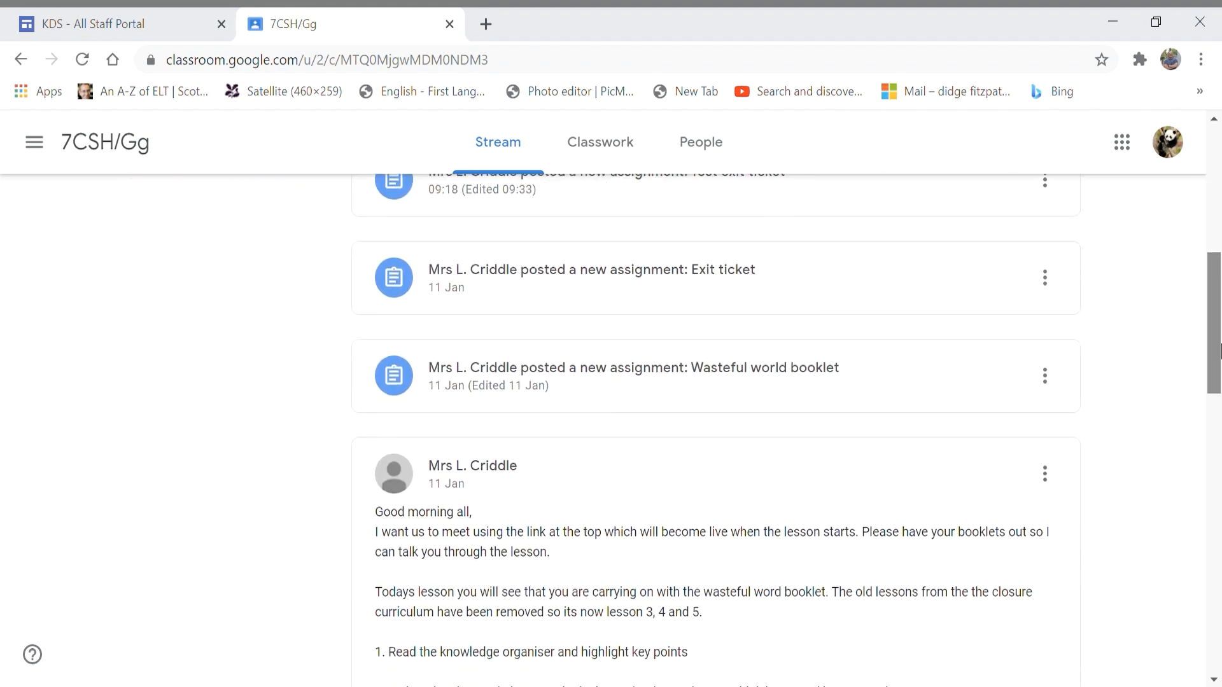
pyautogui.scroll(-3)
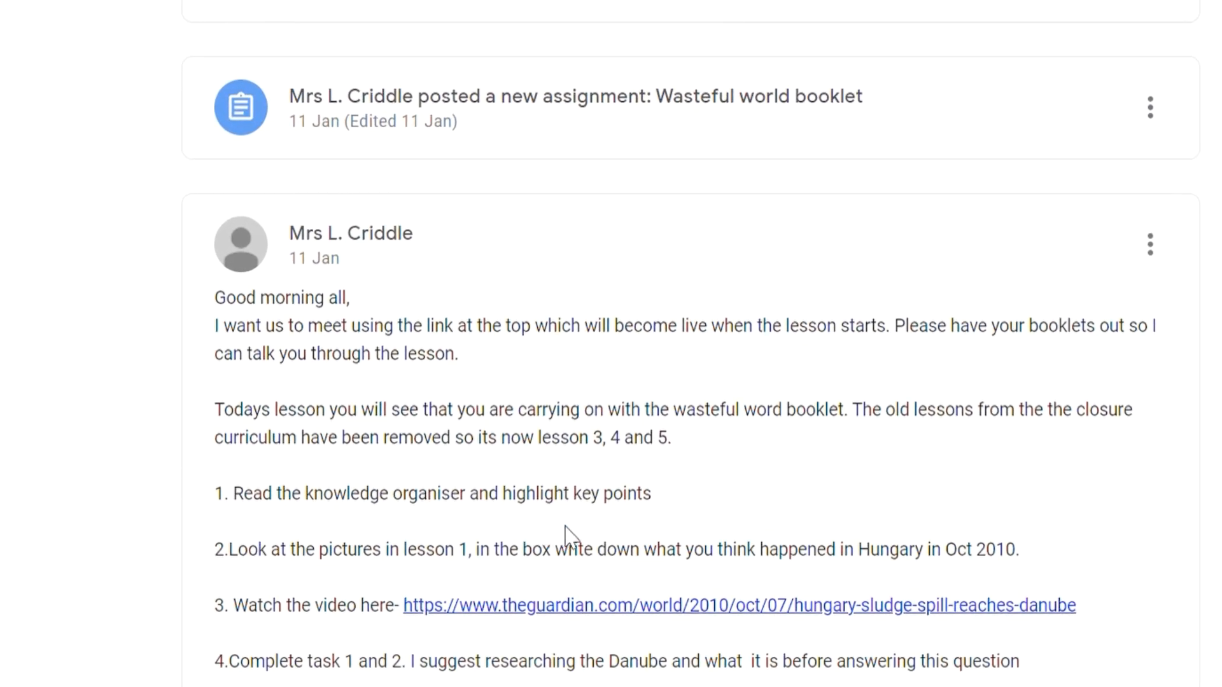
pyautogui.moveTo(1040, 550)
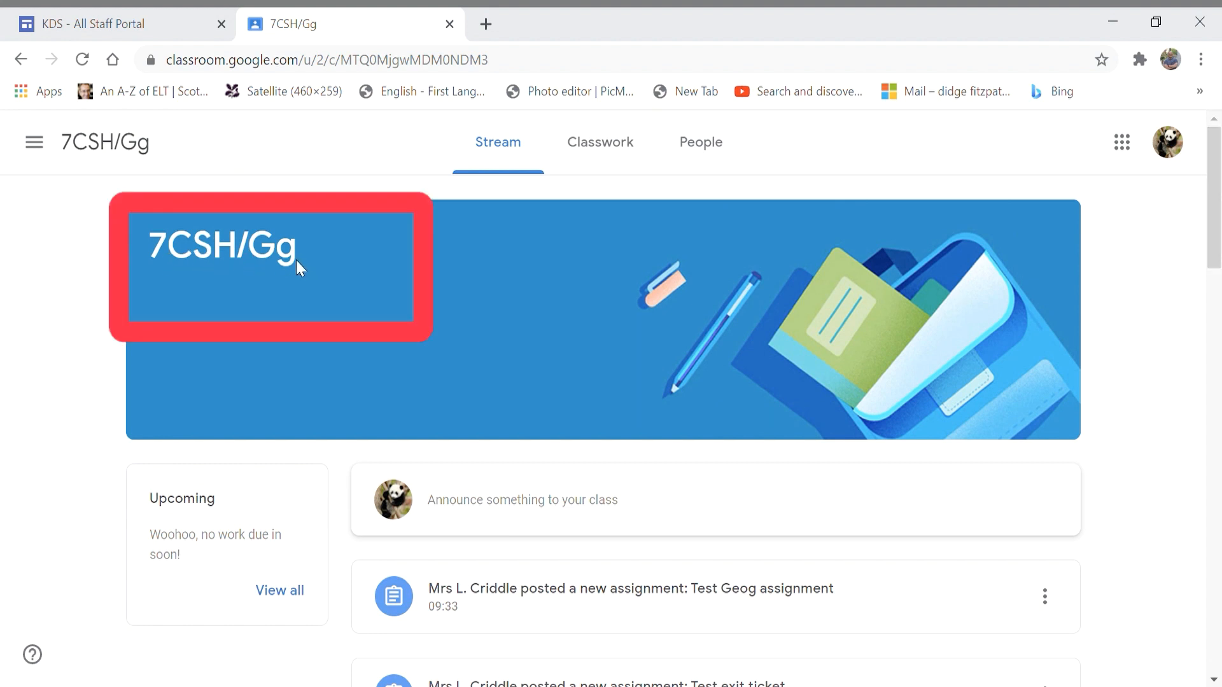
pyautogui.moveTo(380, 275)
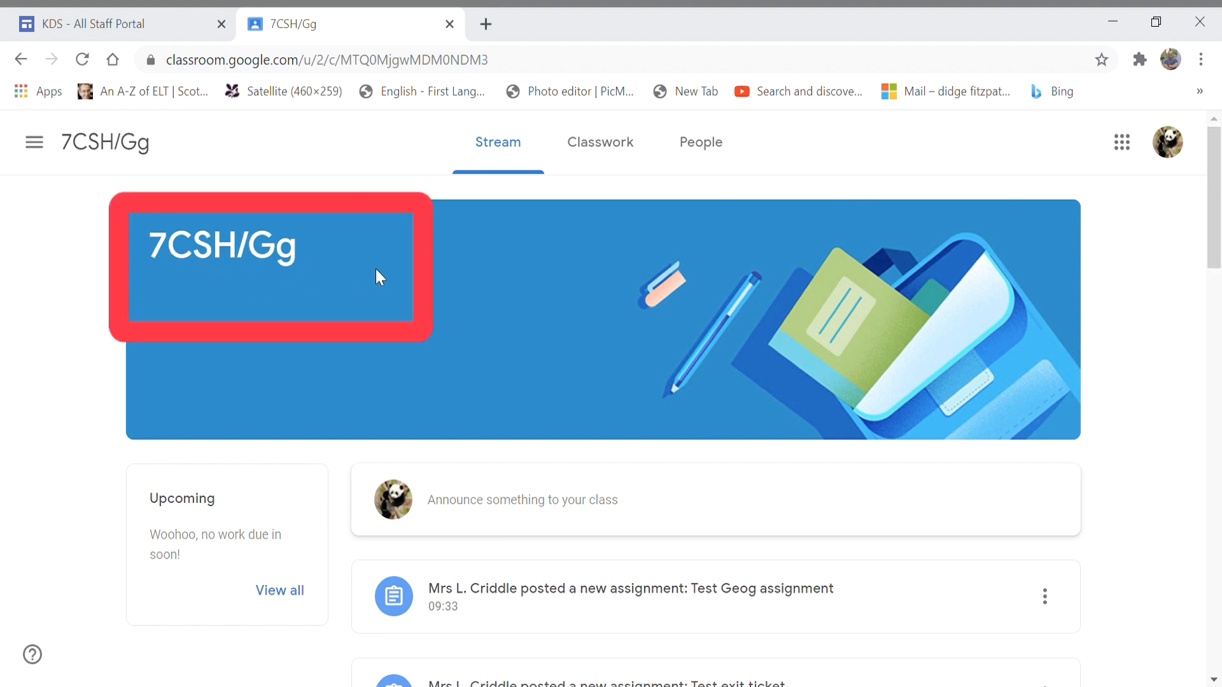
pyautogui.moveTo(393, 280)
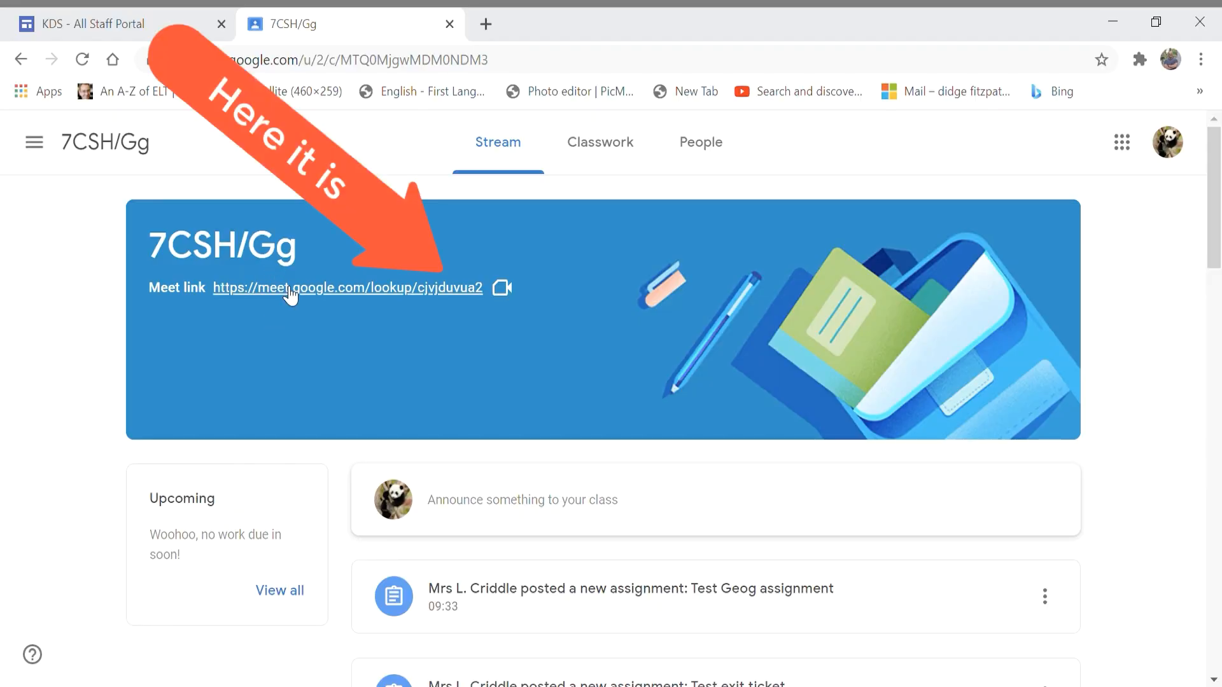
pyautogui.moveTo(324, 294)
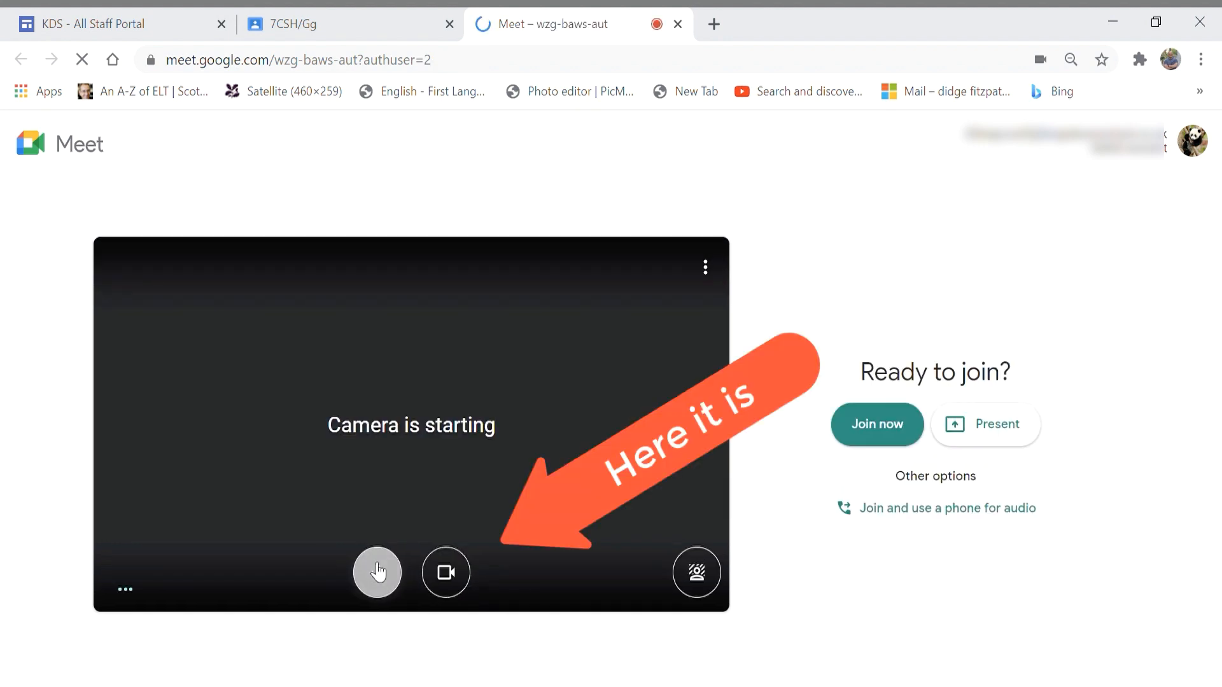
# - Mute the microphone and join the 7CSH/Gg class Meet call
pyautogui.click(377, 572)
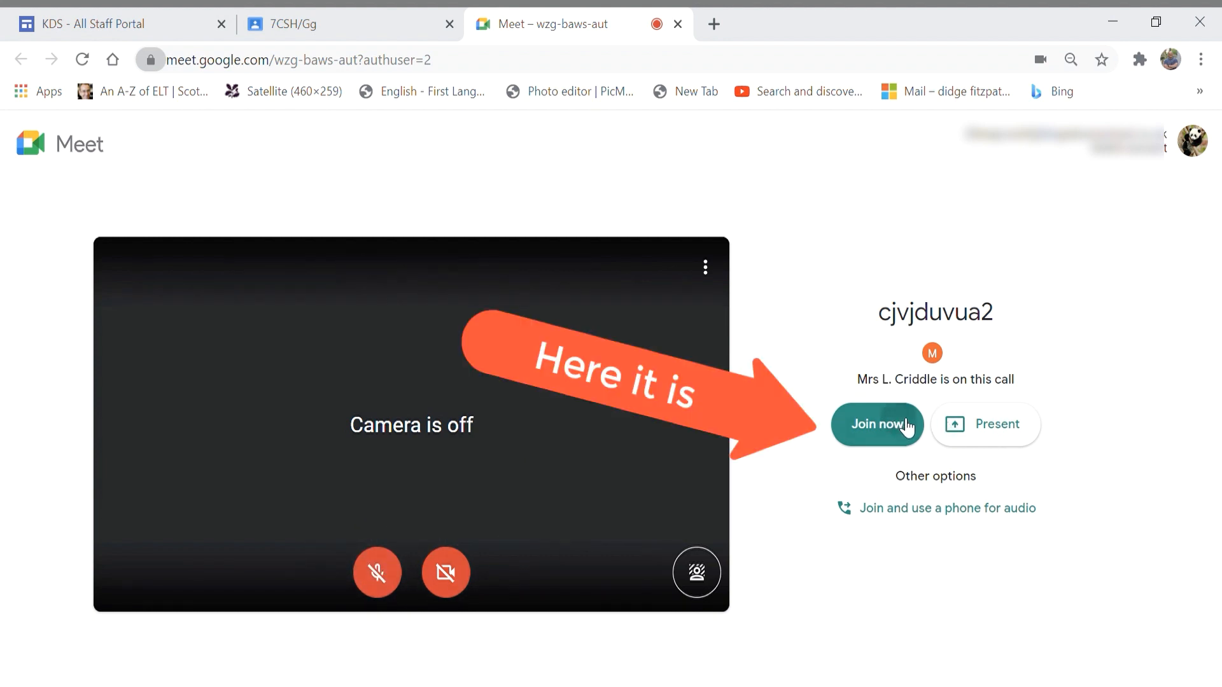
pyautogui.click(876, 425)
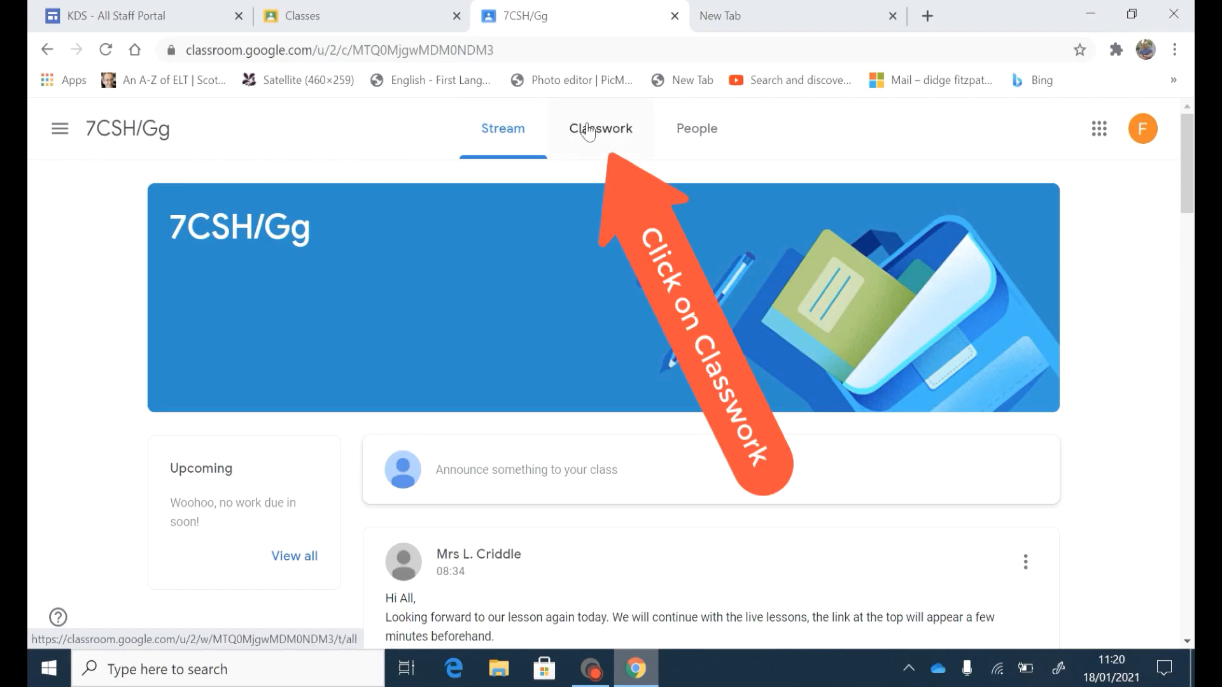
# - From Classwork, expand Test Geog and open its Sustainable energy Google Doc
pyautogui.click(600, 127)
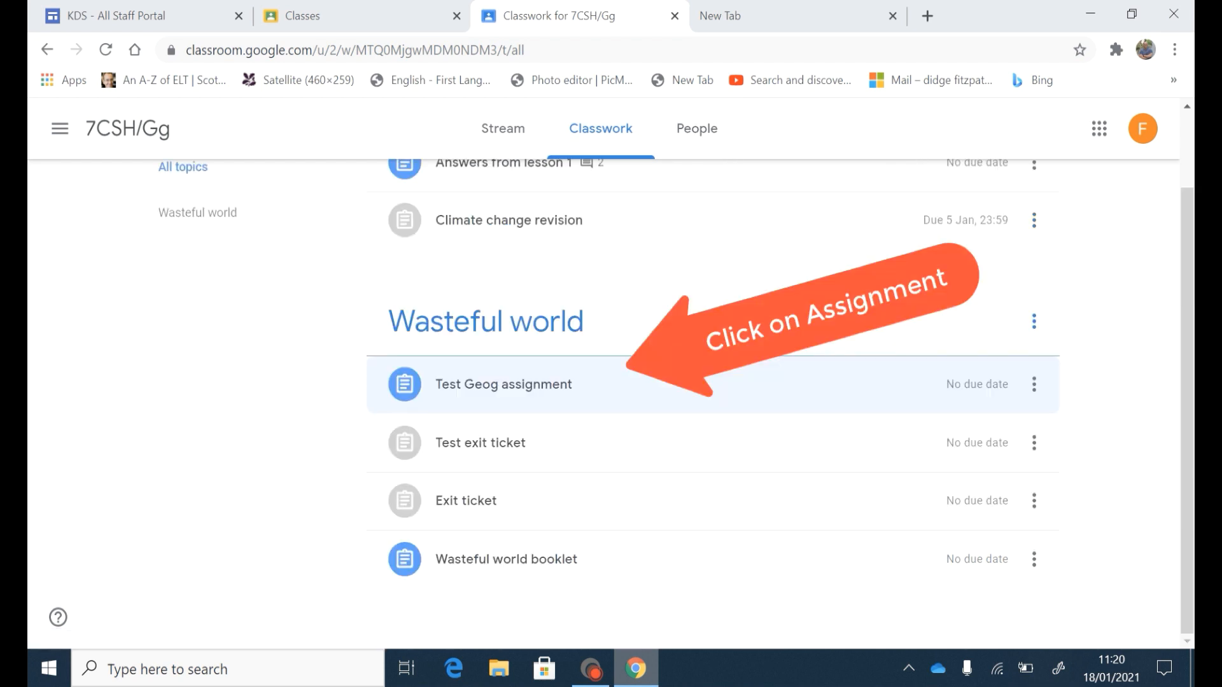
pyautogui.click(504, 383)
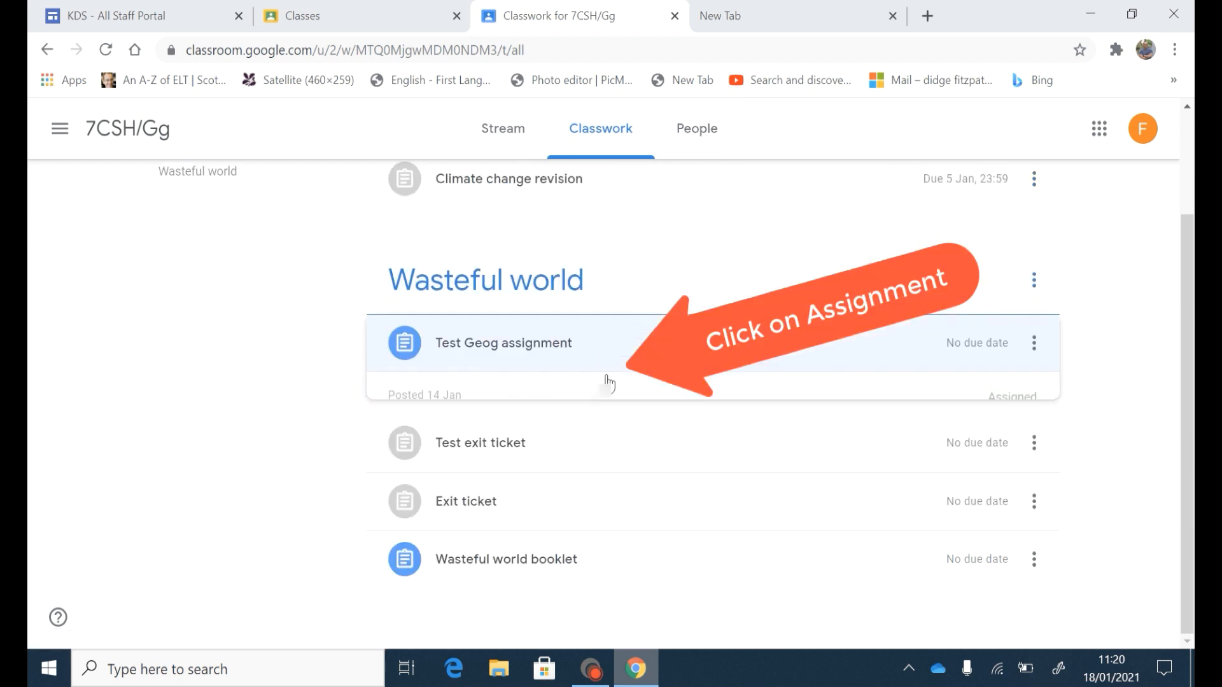
pyautogui.click(503, 343)
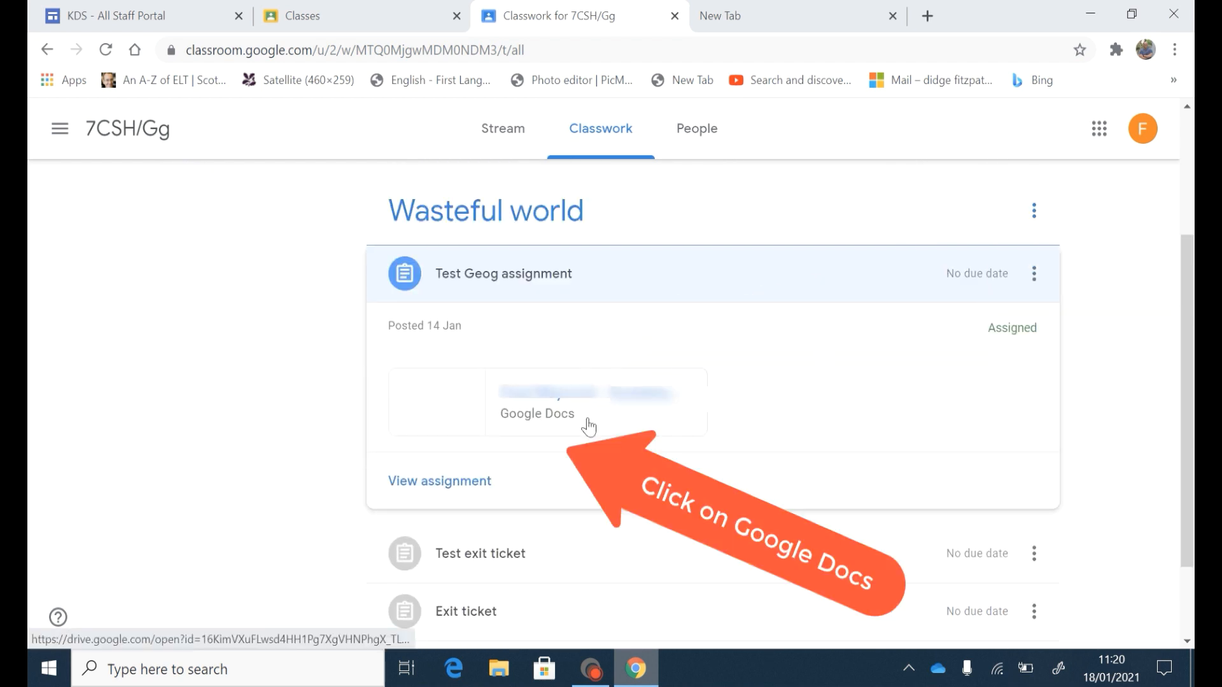
pyautogui.click(546, 401)
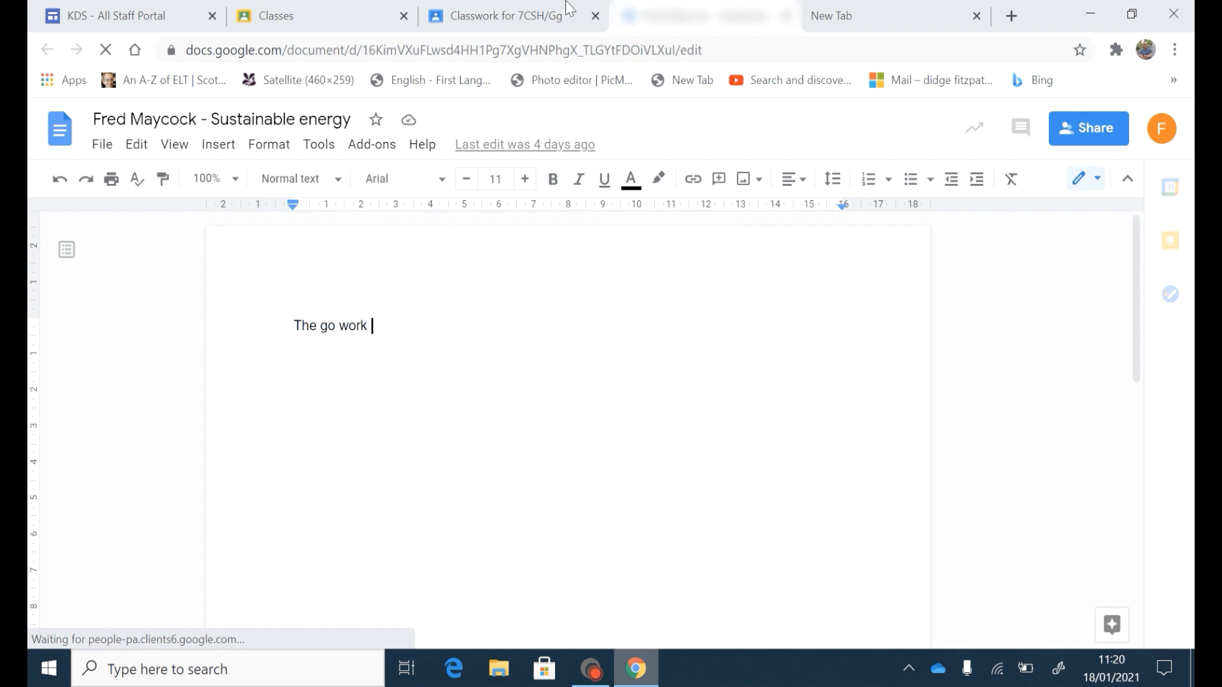
# - Return to the Classwork for 7CSH/Gg browser tab
pyautogui.rightClick(514, 15)
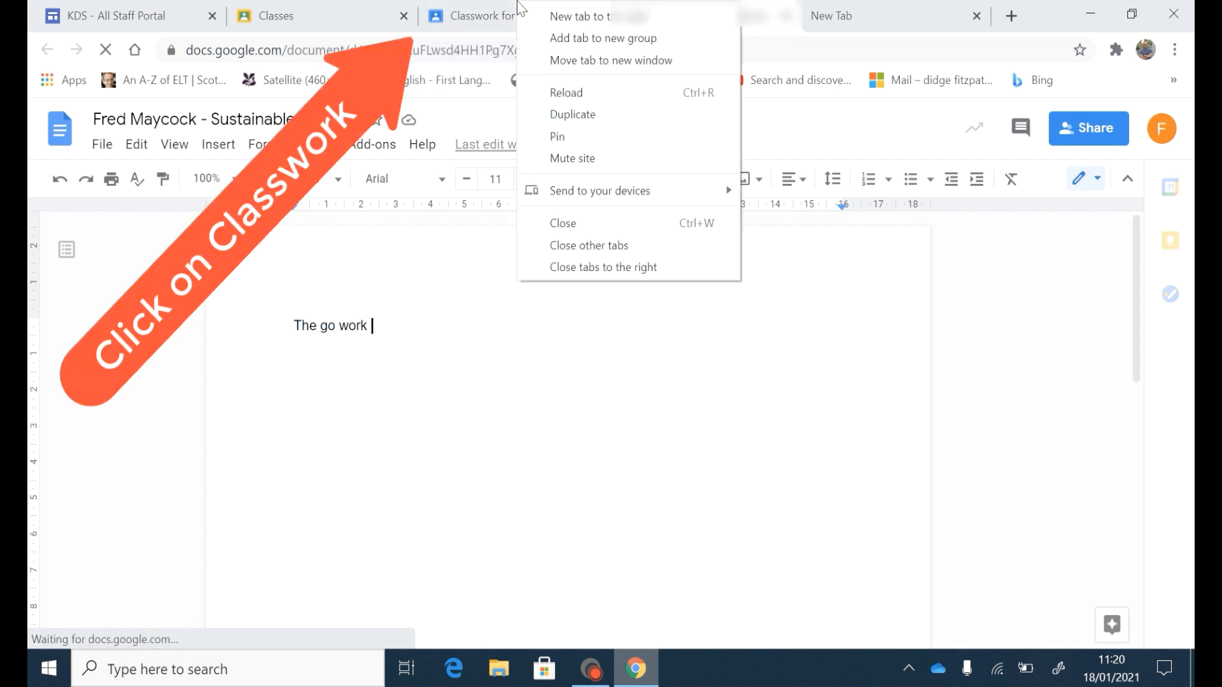
pyautogui.click(491, 15)
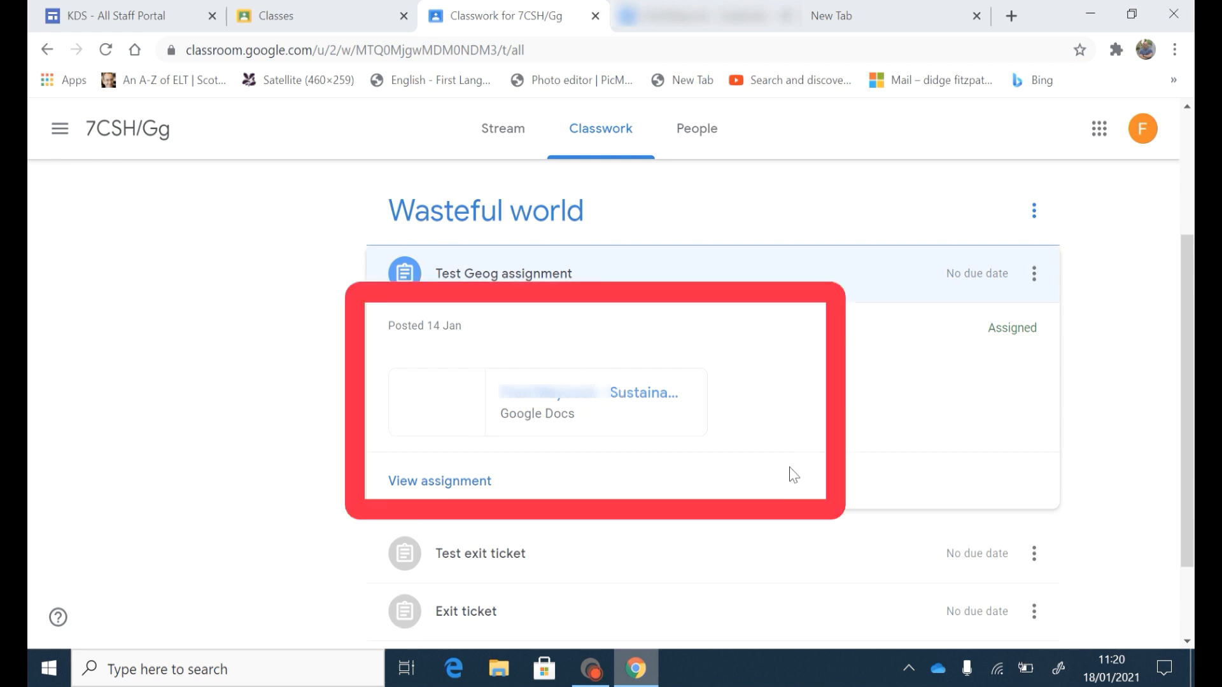
pyautogui.moveTo(439, 481)
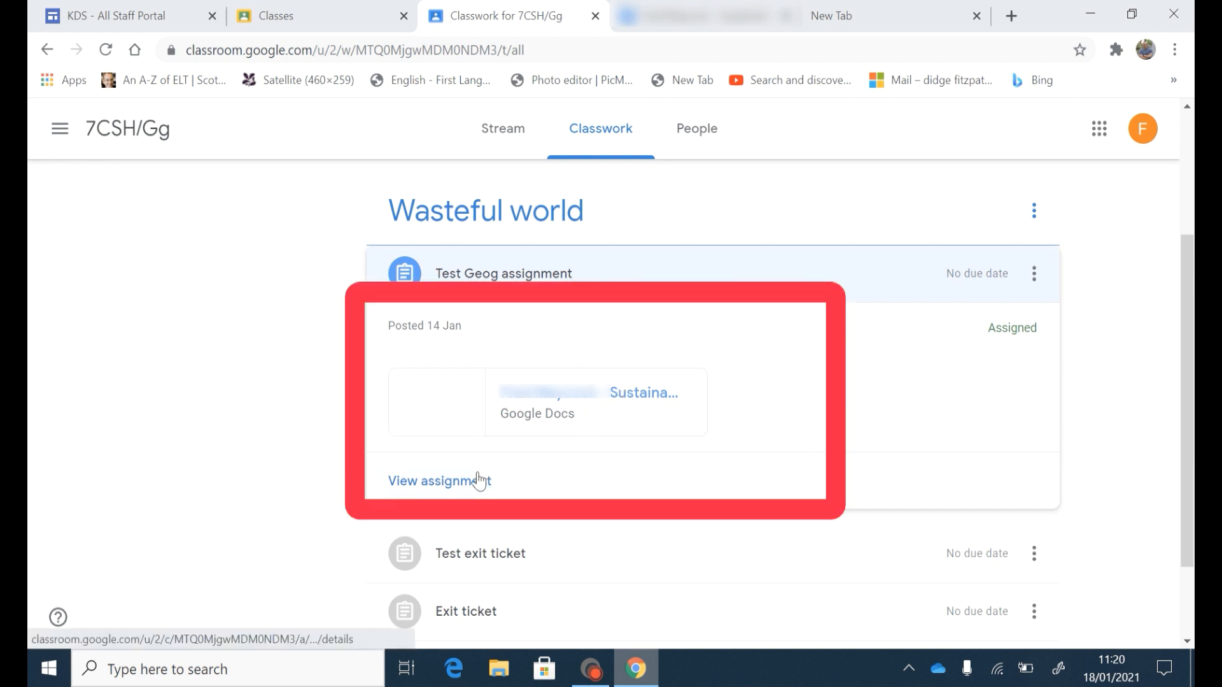
# - View the Test Geog assignment and confirm handing in the Sustainable energy Doc
pyautogui.click(439, 481)
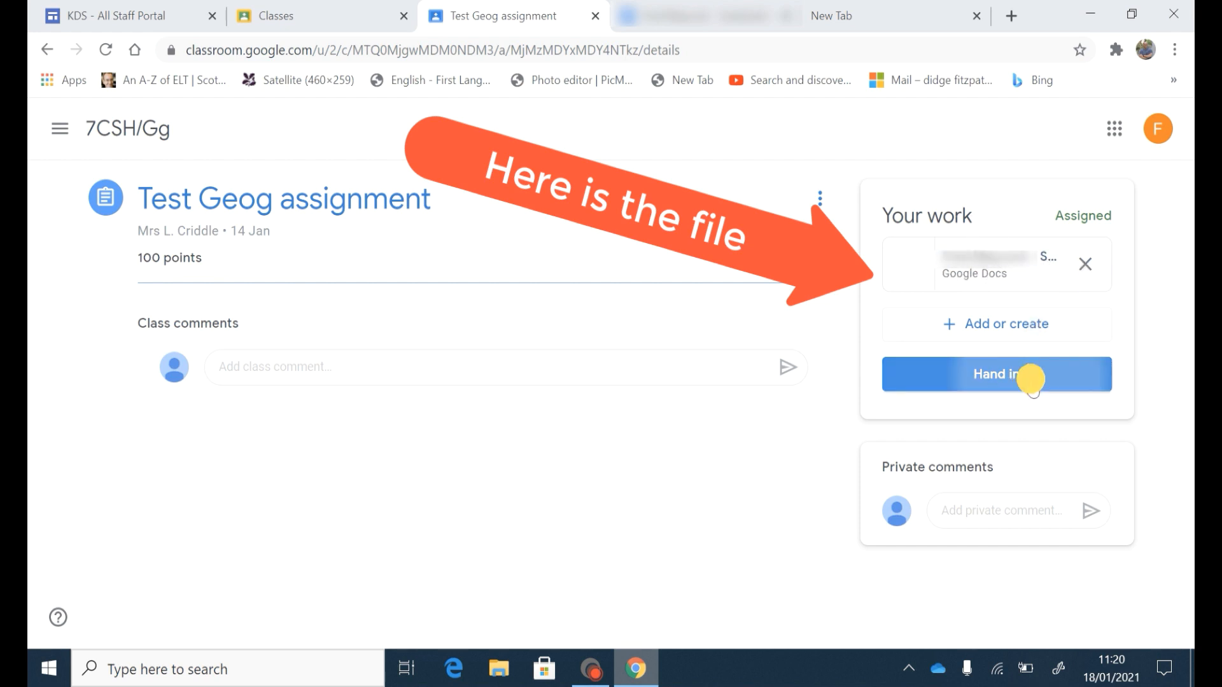
pyautogui.click(995, 375)
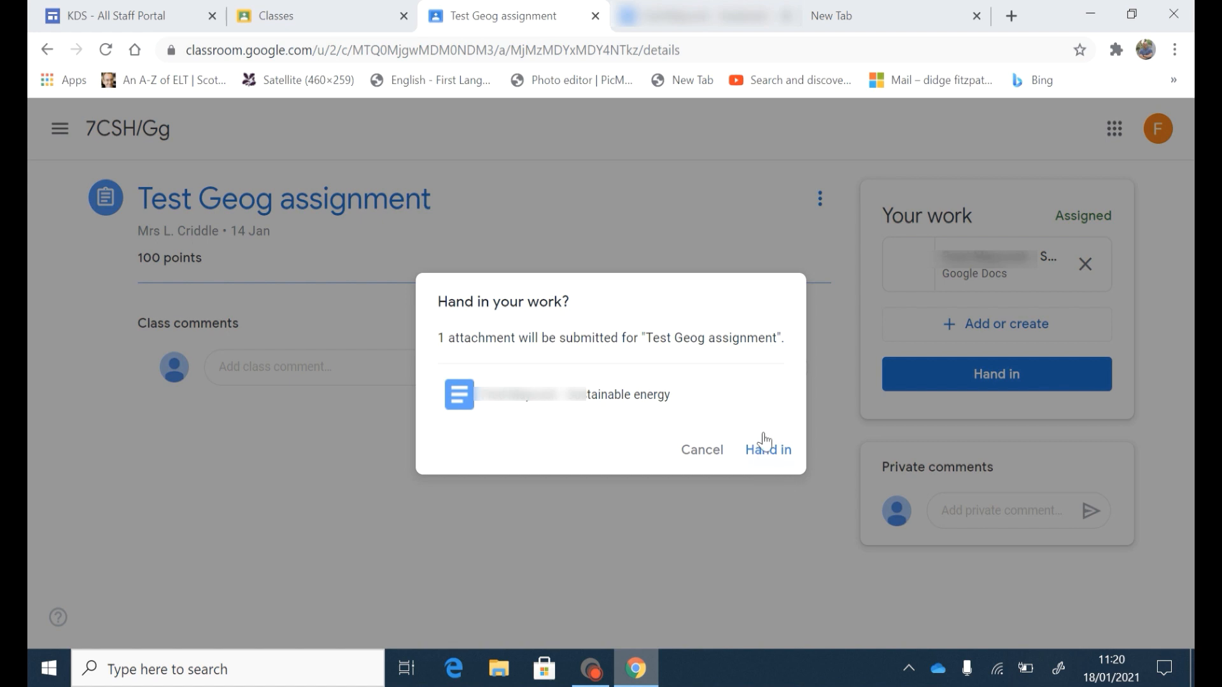
pyautogui.click(766, 450)
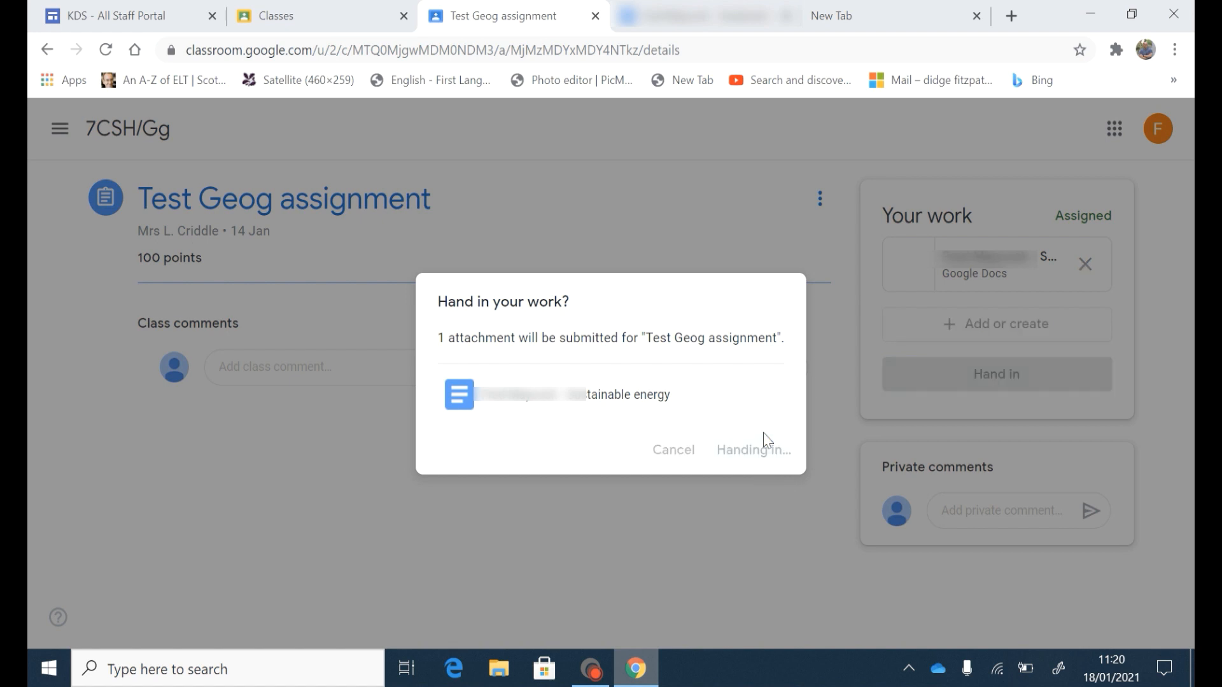
pyautogui.click(752, 449)
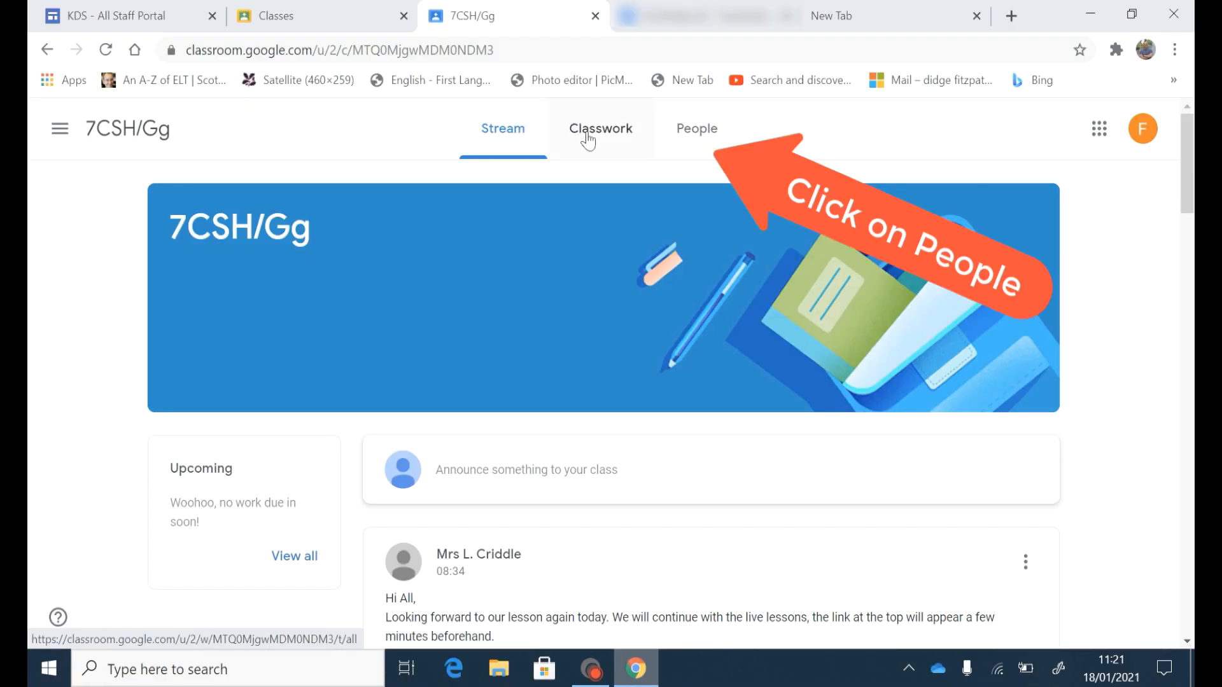
# - Show the People list and start an email to the first teacher
pyautogui.click(695, 127)
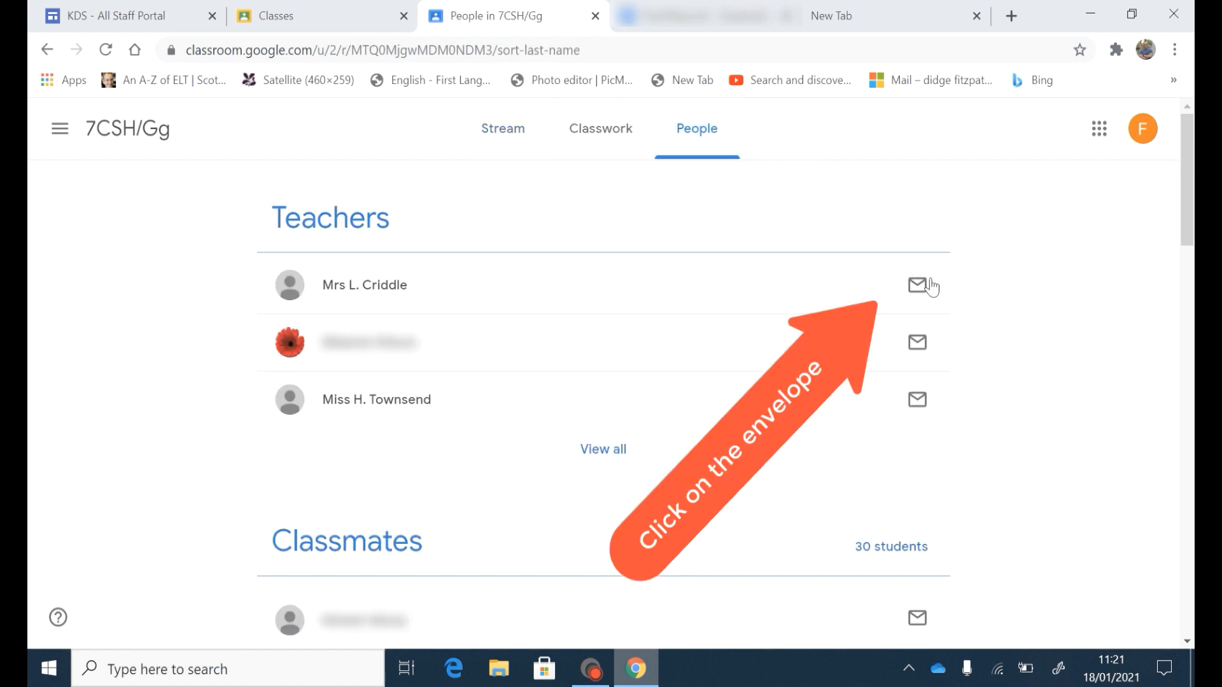
pyautogui.click(923, 286)
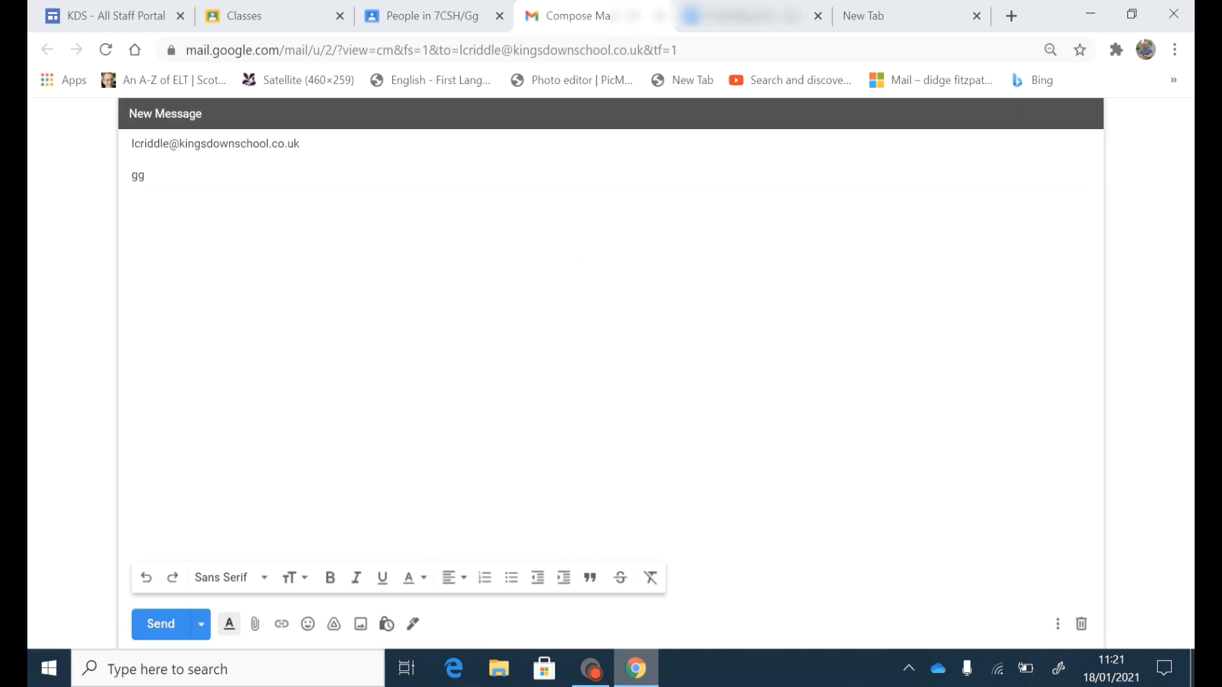
# - Switch back to the KDS - All Staff Portal browser tab, leaving the Gmail draft open
pyautogui.click(110, 15)
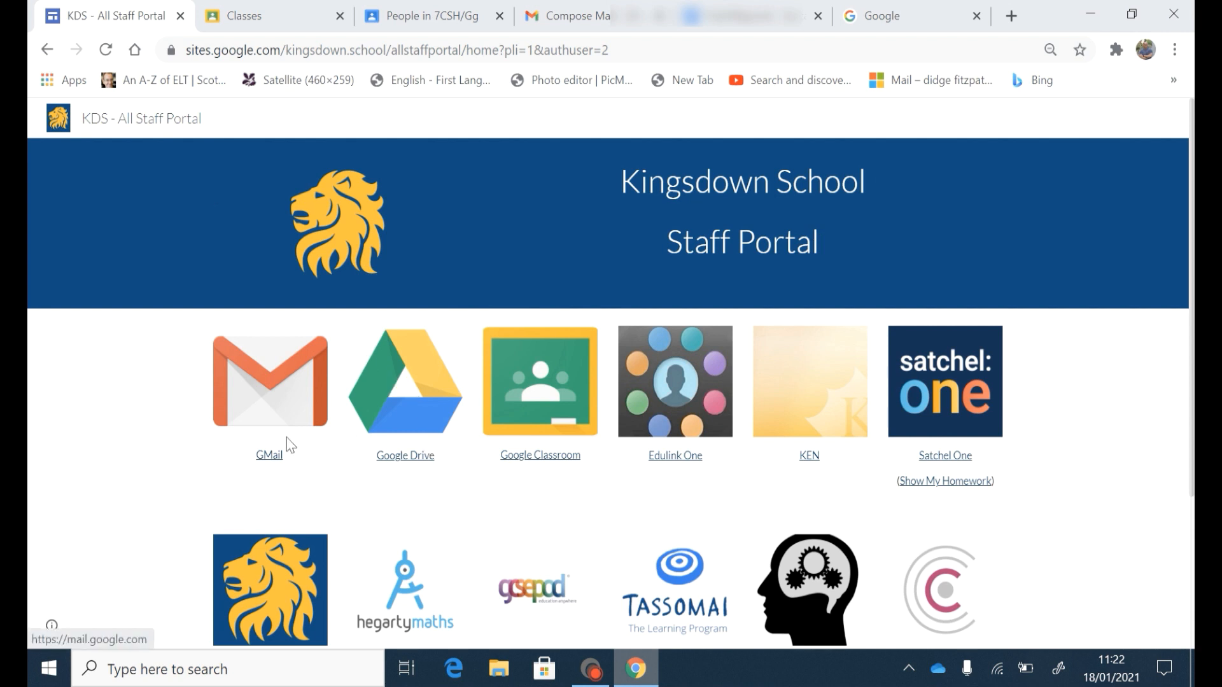
# - Launch Gmail from the staff portal's GMail tile
pyautogui.click(269, 381)
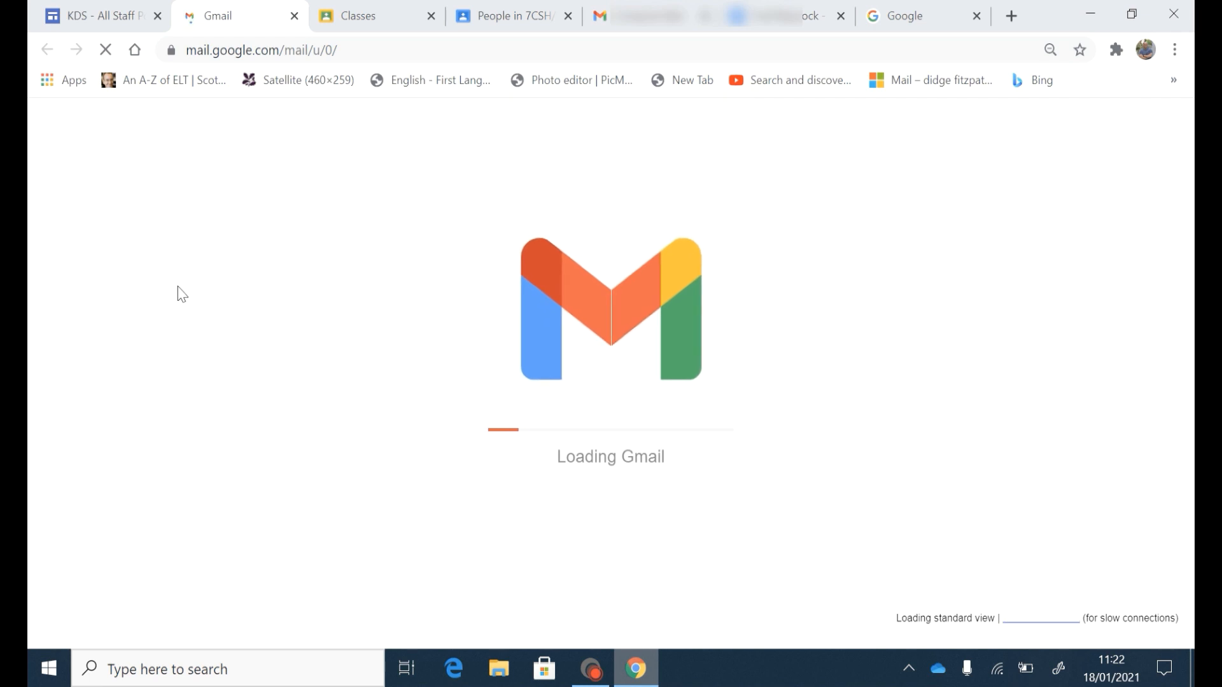